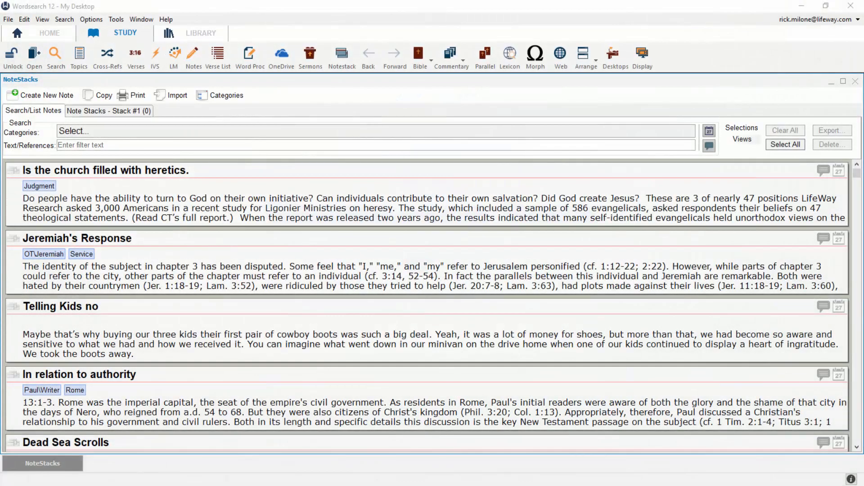
pyautogui.moveTo(322, 332)
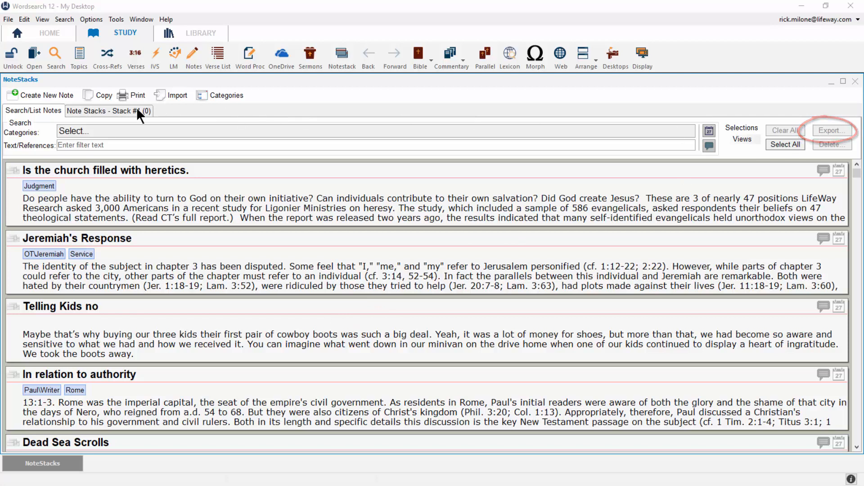
# Look at the Note Stacks view, then return to the full Search/List Notes list.
pyautogui.click(109, 110)
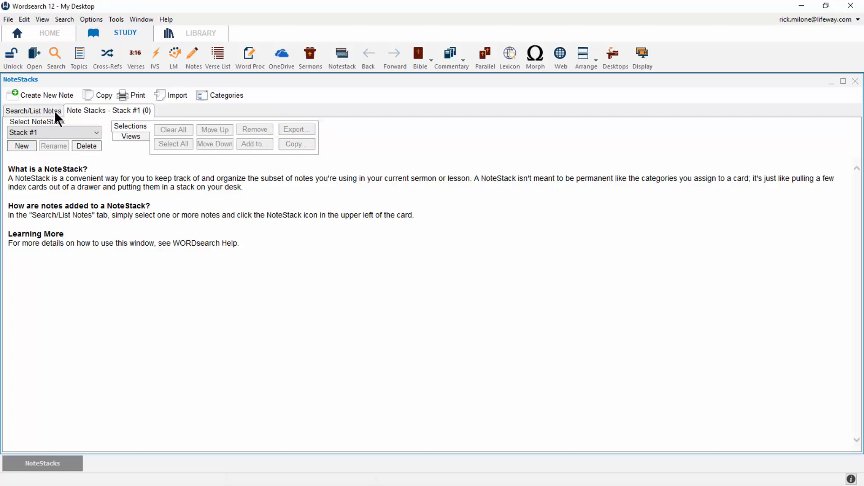
pyautogui.click(33, 110)
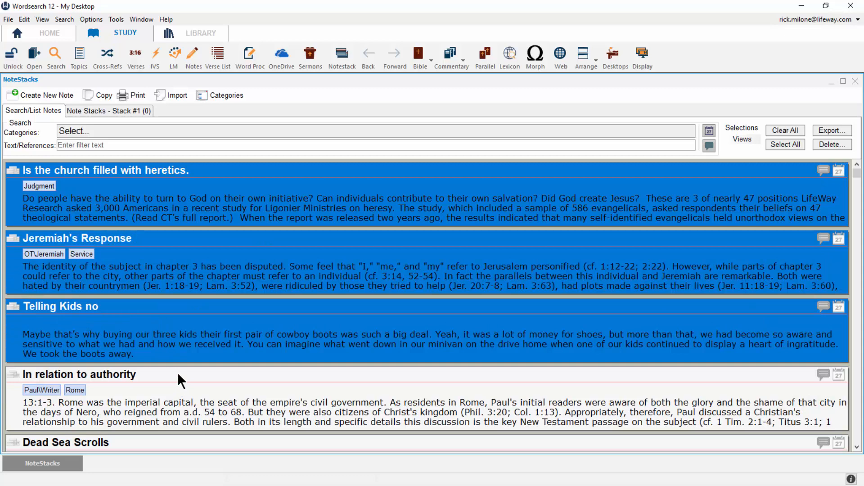
# Clear the selection, select every note card, and bring up the Export Cards dialog.
pyautogui.click(785, 144)
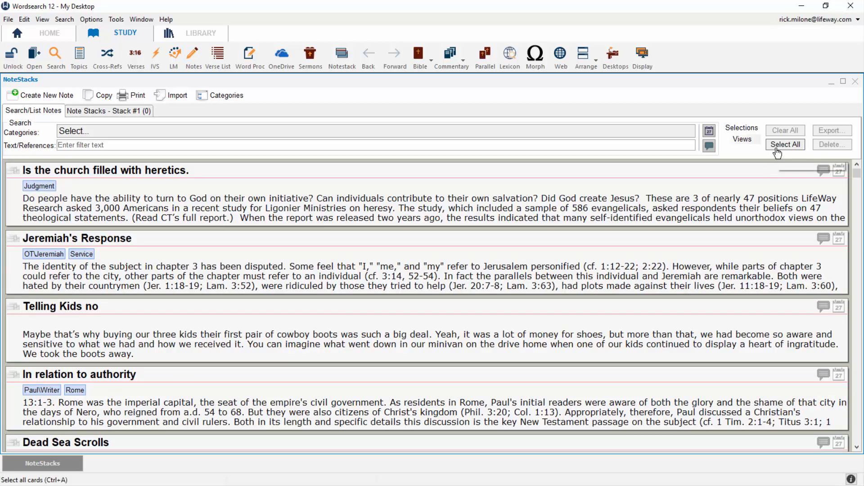
pyautogui.click(785, 144)
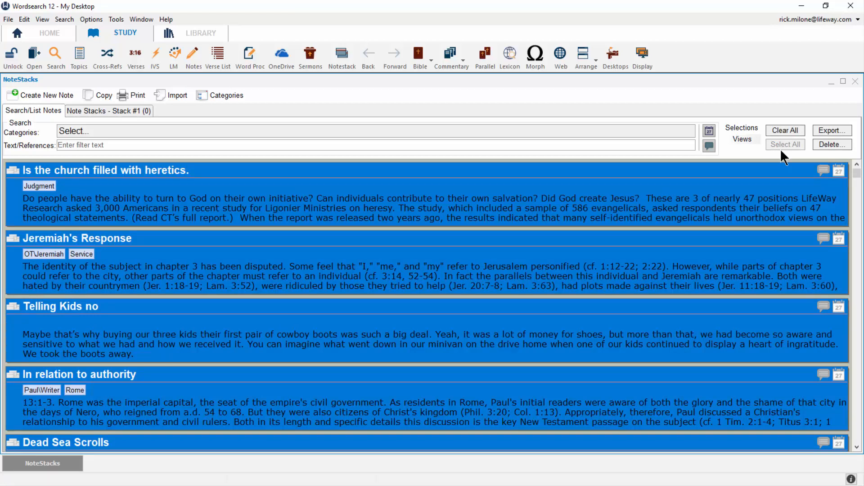
pyautogui.click(832, 130)
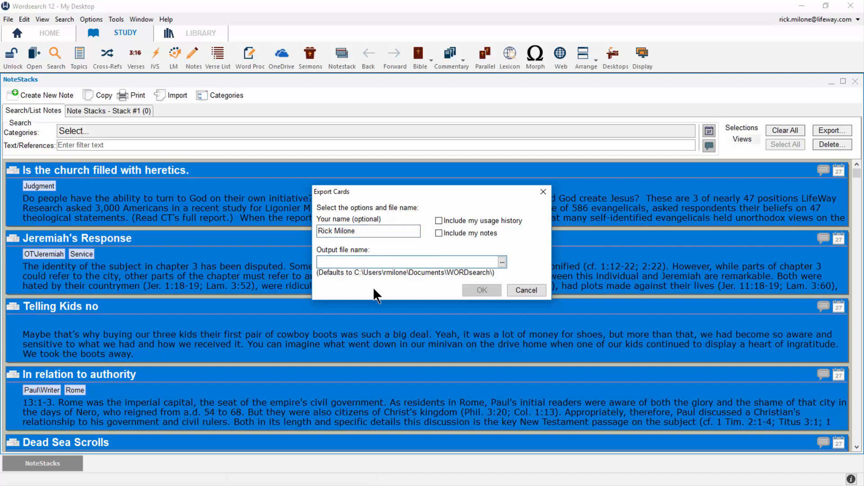
# Export all 243 note cards to a file named 'Note Cards' and dismiss the confirmation.
pyautogui.write('Note Cards')
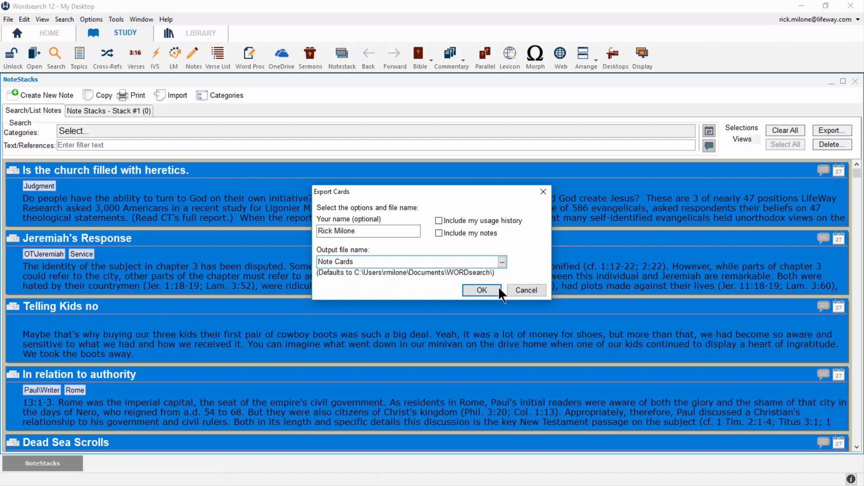
pyautogui.click(481, 290)
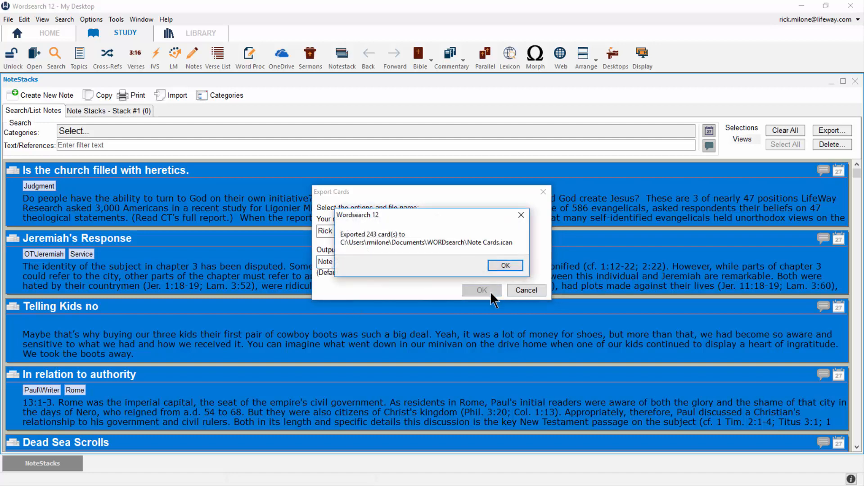
pyautogui.click(504, 265)
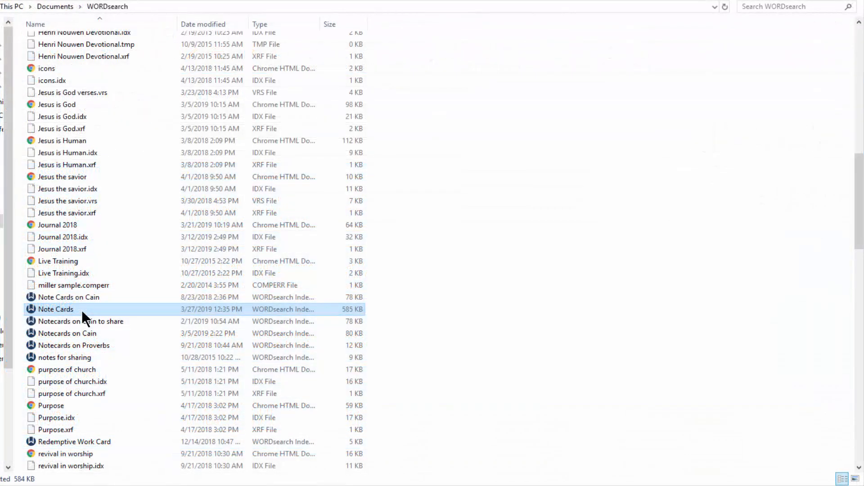
pyautogui.moveTo(61, 326)
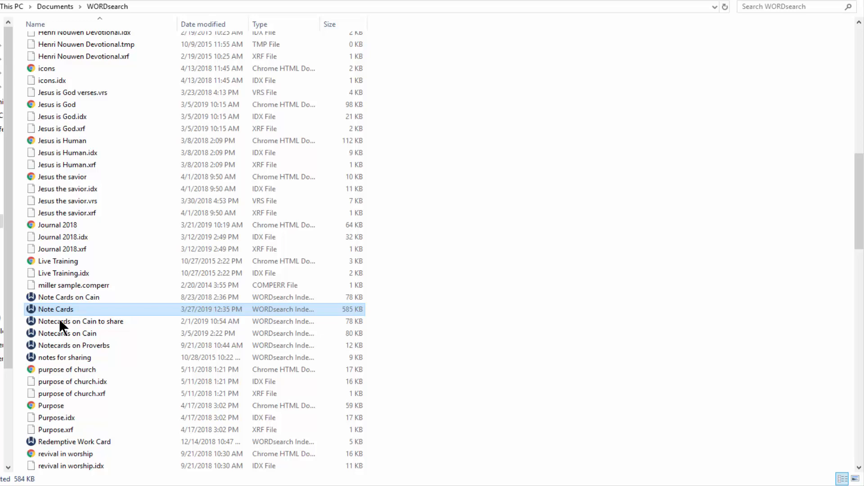
# Find the Note Cards .ican file in Documents > WORDsearch in File Explorer.
pyautogui.doubleClick(55, 309)
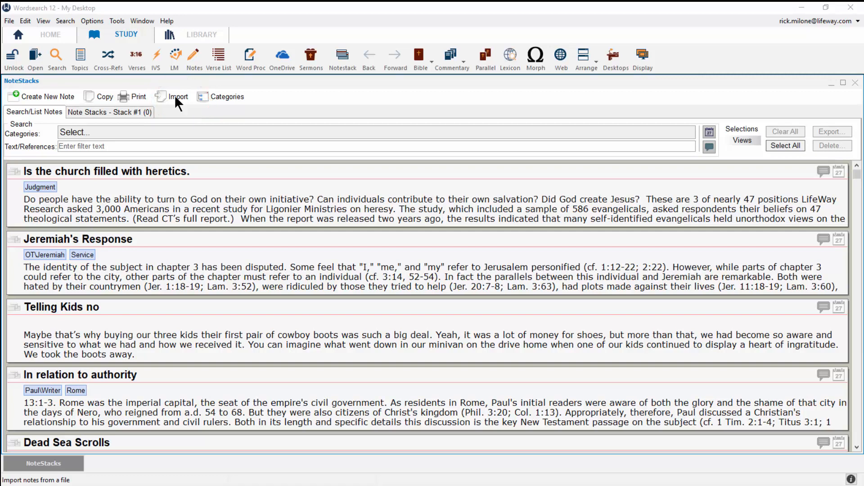
# Bring up Import Index Cards from the NoteStacks toolbar.
pyautogui.click(177, 96)
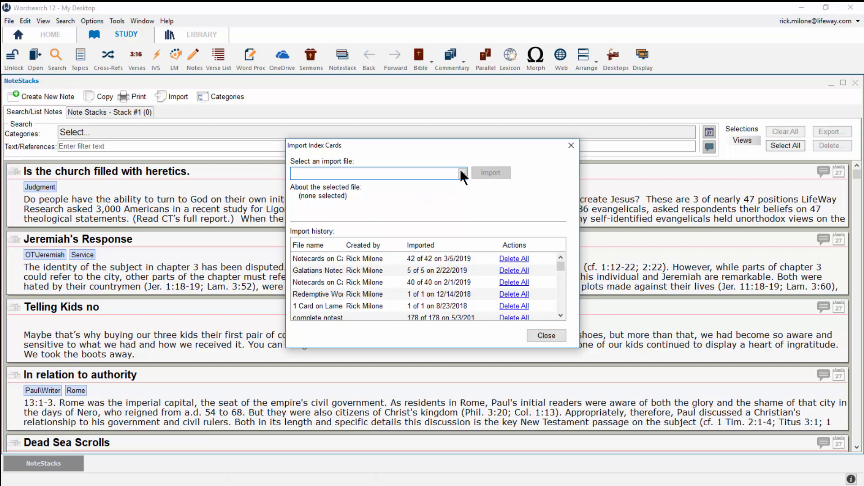
# Browse the WORDsearch folder and choose the Note Cards file as the import file.
pyautogui.click(462, 172)
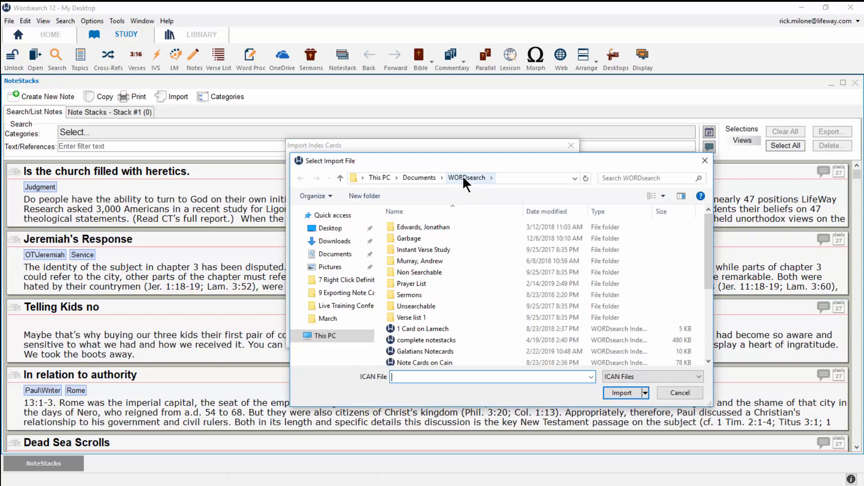
pyautogui.scroll(-3)
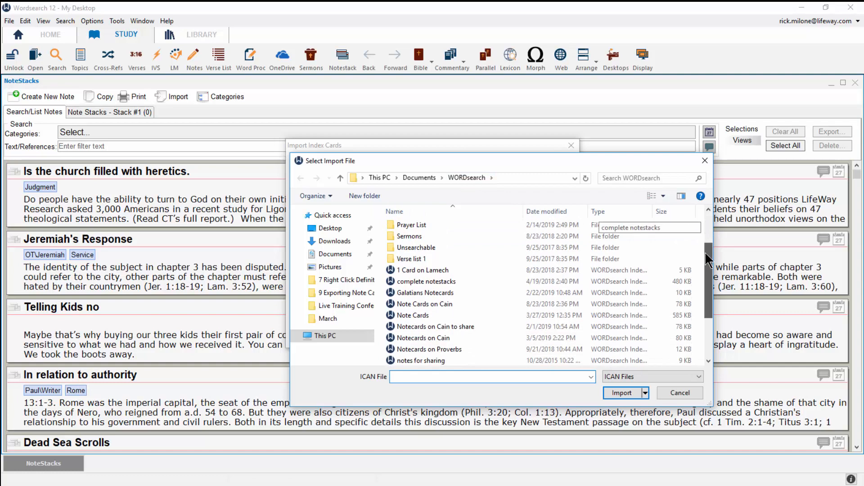
pyautogui.click(413, 312)
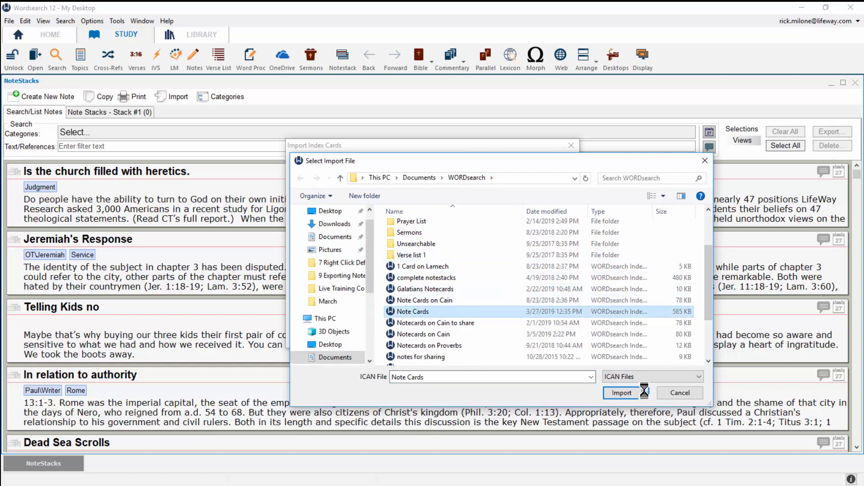
pyautogui.click(679, 392)
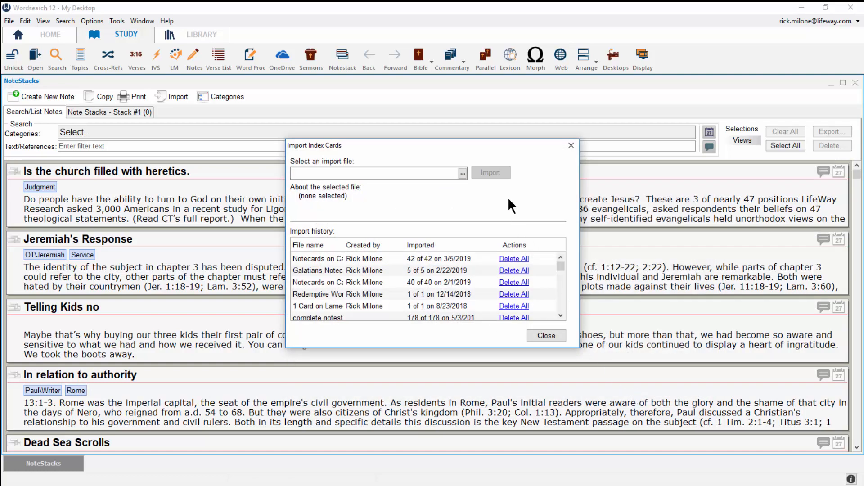
# Import the 243 cards from Note Cards.ican, then view Free Live Online Training from HOME.
pyautogui.click(462, 172)
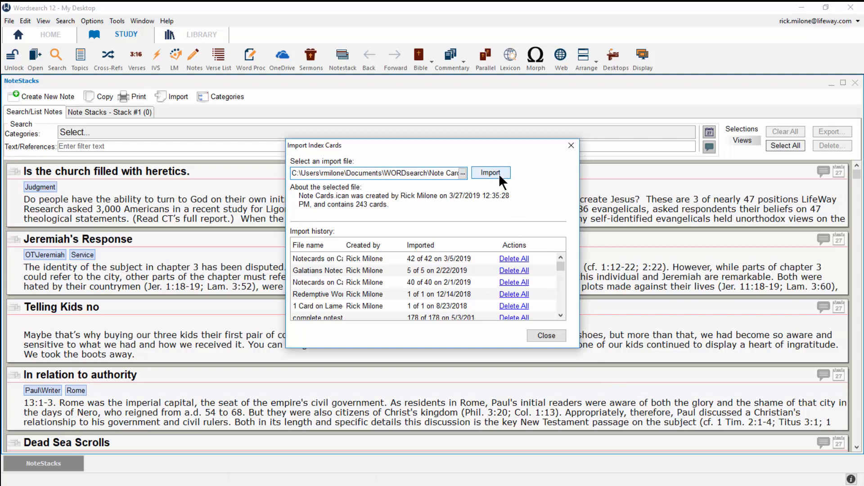
pyautogui.click(490, 173)
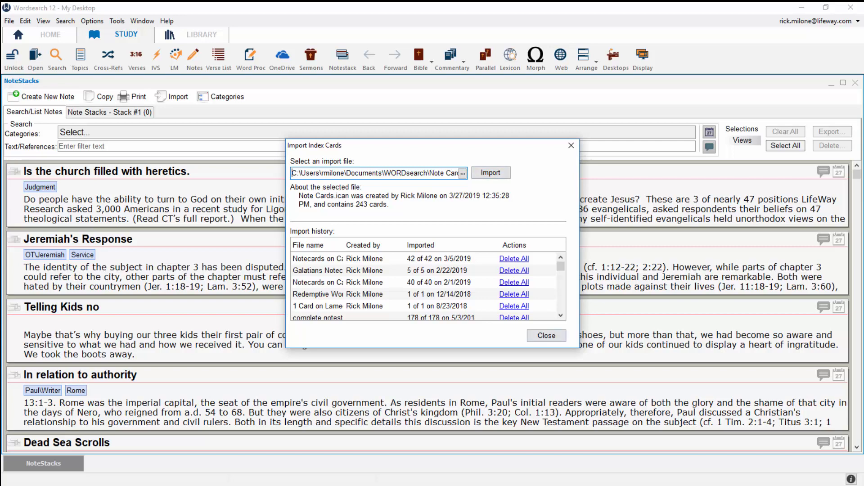
pyautogui.click(546, 335)
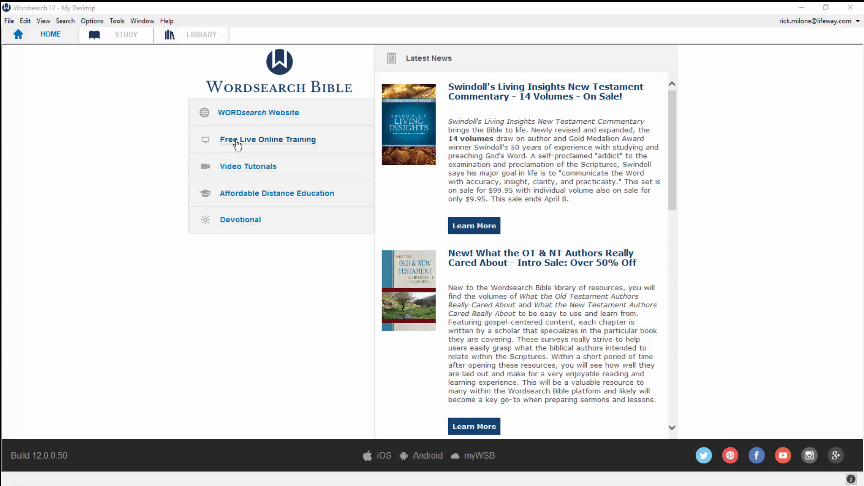
pyautogui.click(268, 140)
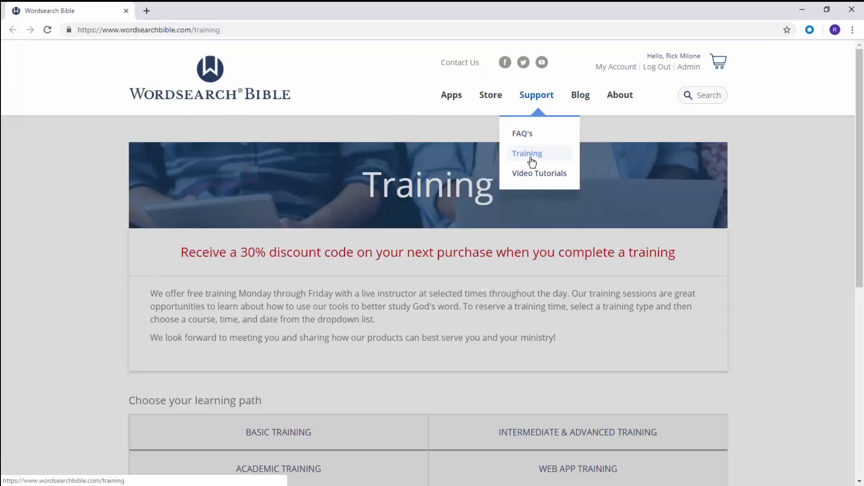